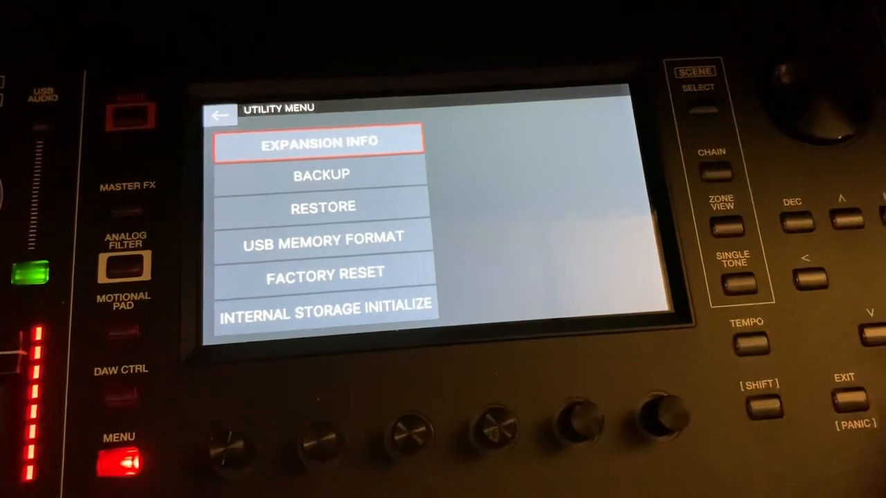
Show the installed expansions list, EXZ001 through EXZ006 World Instruments.
{"action": "left_click", "coordinate": [320, 142]}
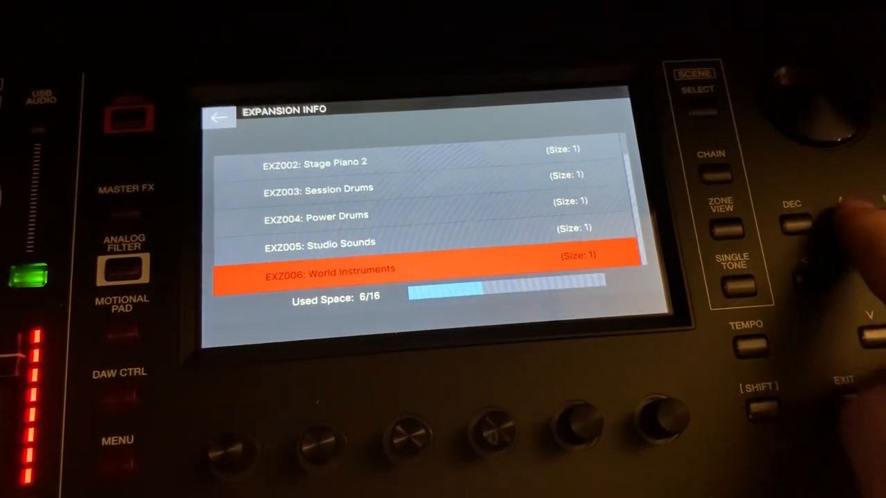
{"action": "left_click", "coordinate": [796, 222]}
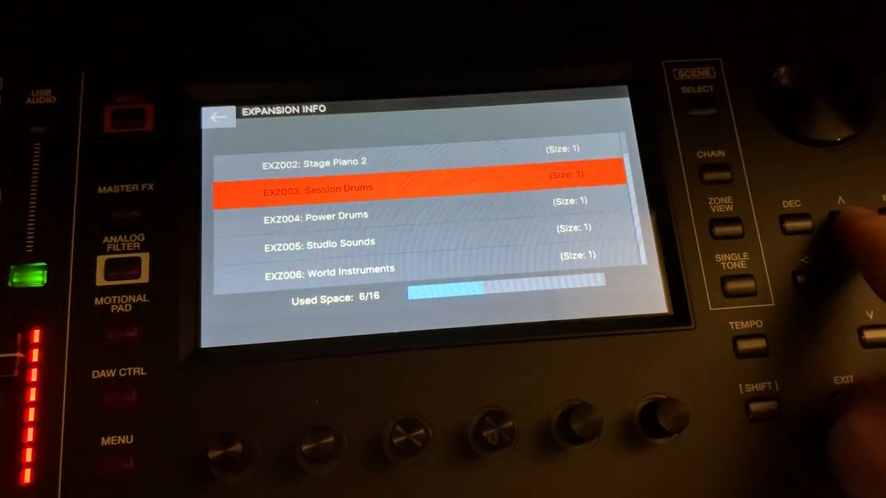
{"action": "left_click", "coordinate": [791, 221]}
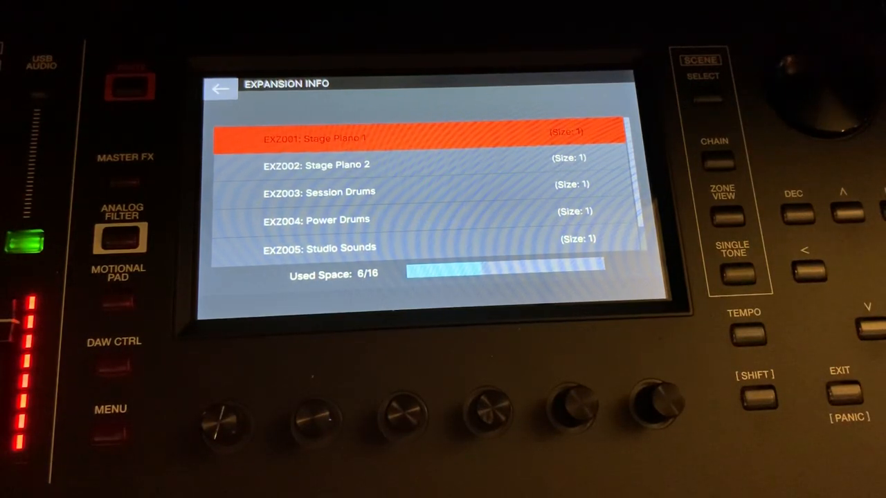
{"action": "left_click", "coordinate": [751, 336]}
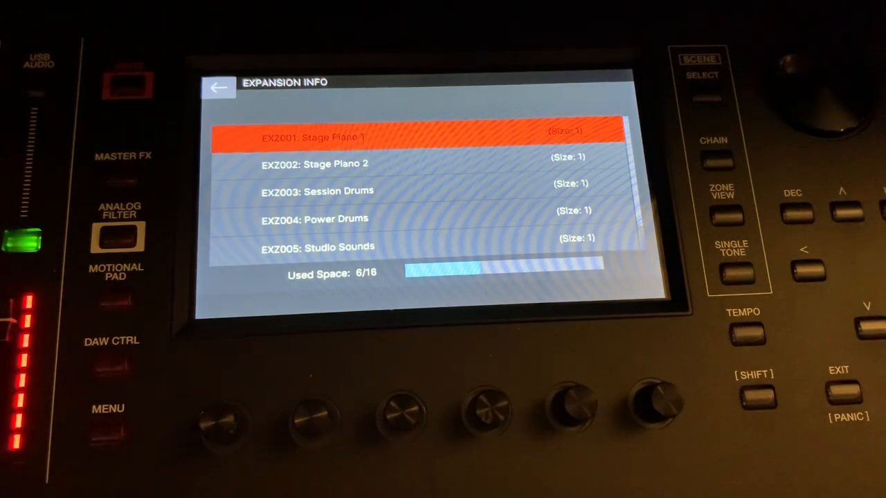
{"action": "left_click", "coordinate": [744, 336]}
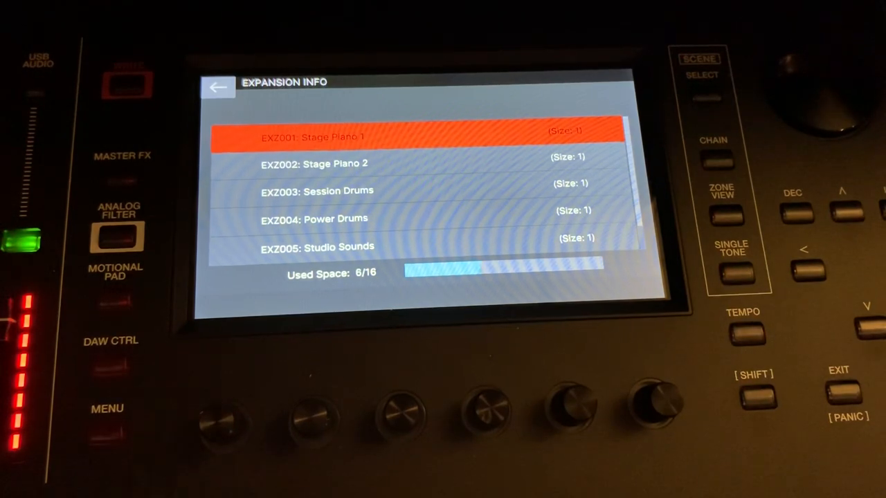
{"action": "left_click", "coordinate": [743, 336]}
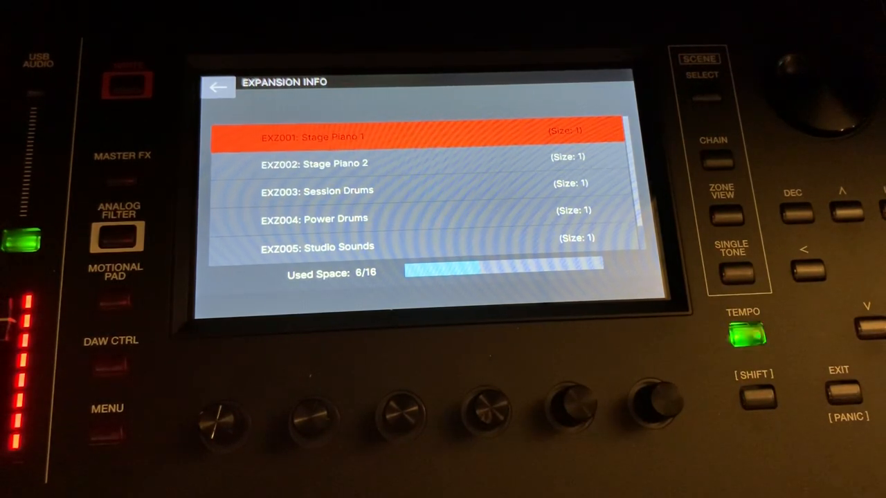
Exit Expansion Info back to Scene Select, scene C038 INITIAL SCENE.
{"action": "left_click", "coordinate": [722, 190]}
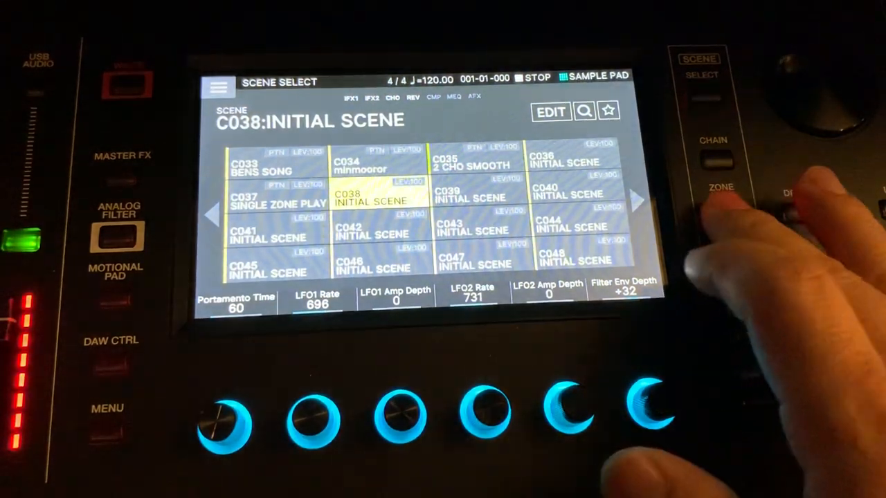
{"action": "left_click", "coordinate": [722, 208]}
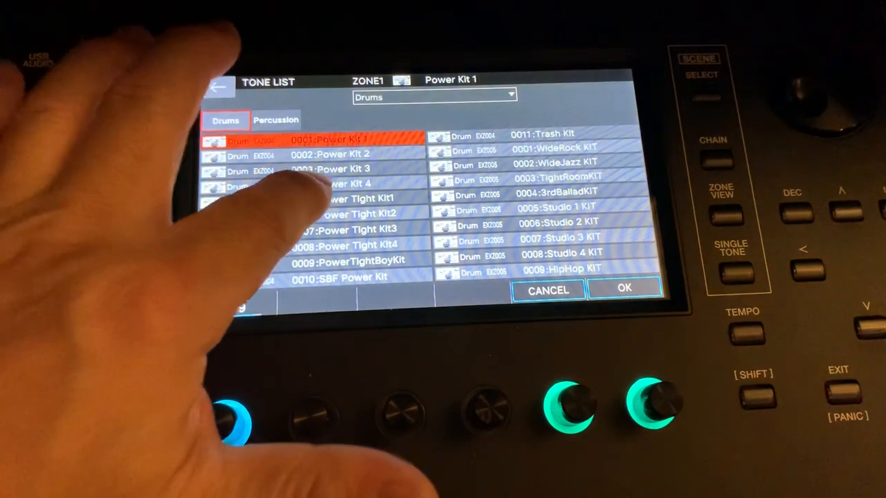
Audition Power Tight Kit1 and SBF Power Kit, then another expansion drum kit.
{"action": "left_click", "coordinate": [343, 199]}
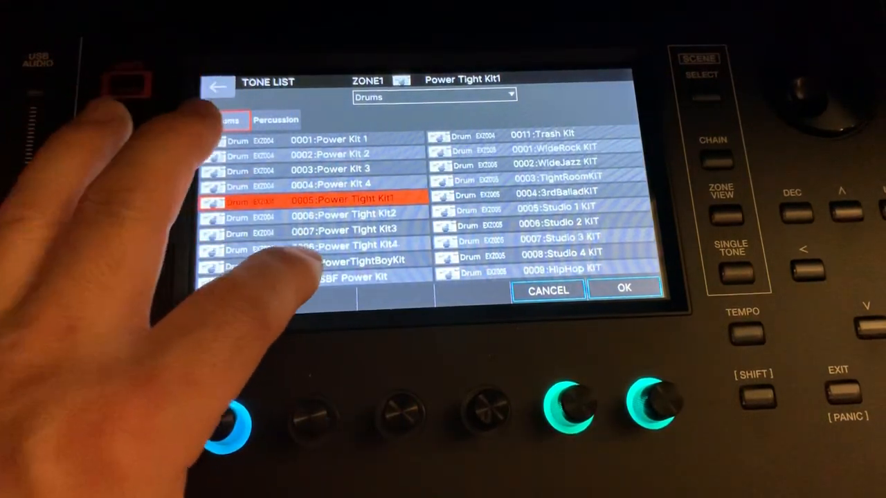
{"action": "left_click", "coordinate": [339, 277]}
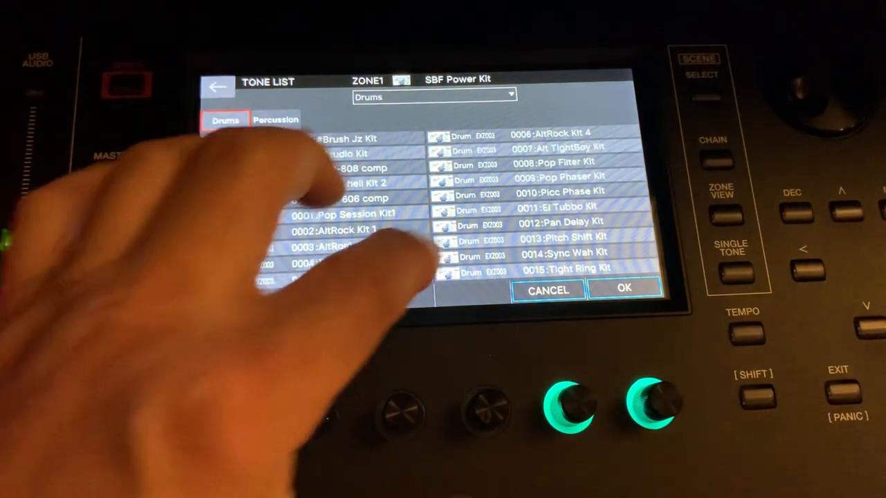
{"action": "left_click", "coordinate": [557, 207]}
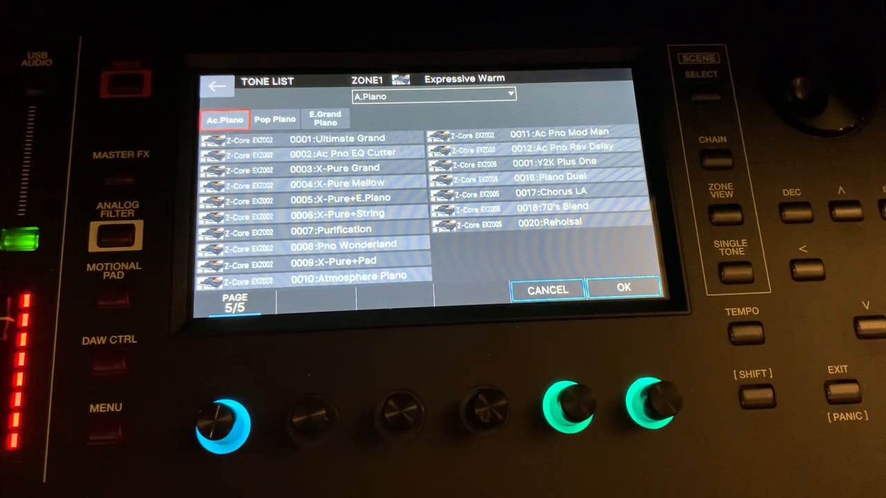
Load the Expressive Warm acoustic piano tone on zone 1.
{"action": "left_click", "coordinate": [339, 152]}
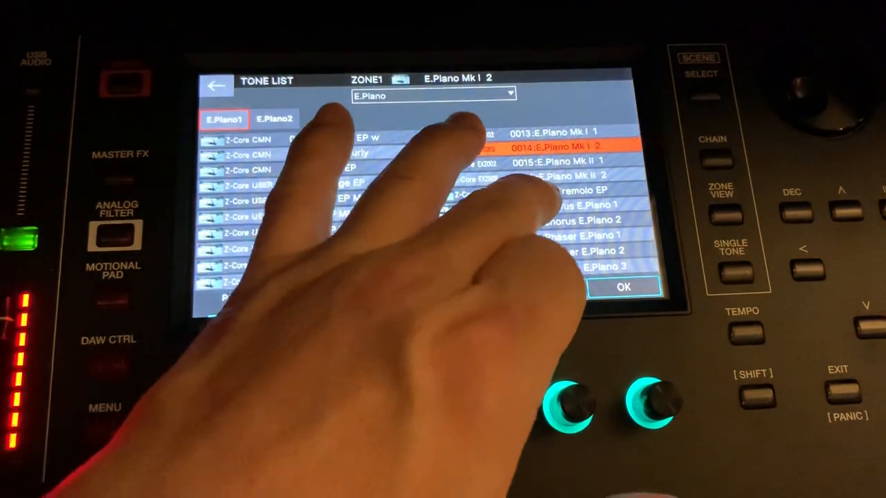
Load Chorus E.Piano 1 on zone 1, then audition another electric piano.
{"action": "left_click", "coordinate": [567, 206]}
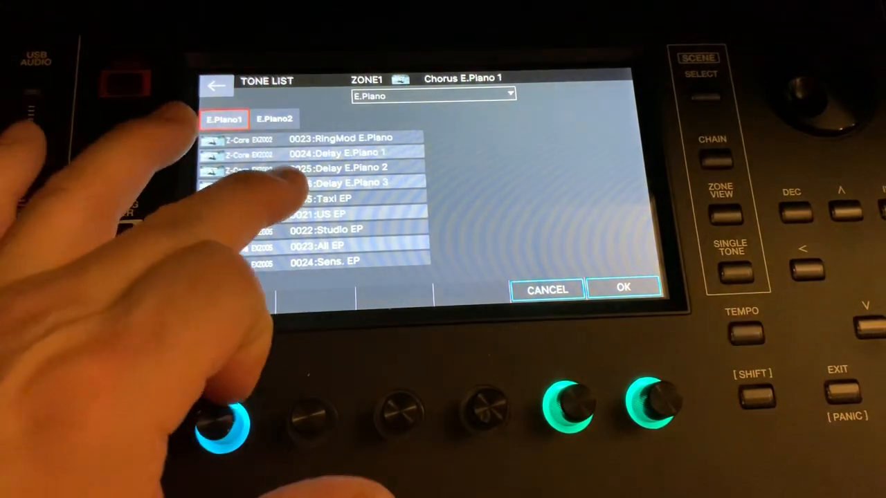
{"action": "left_click", "coordinate": [321, 199]}
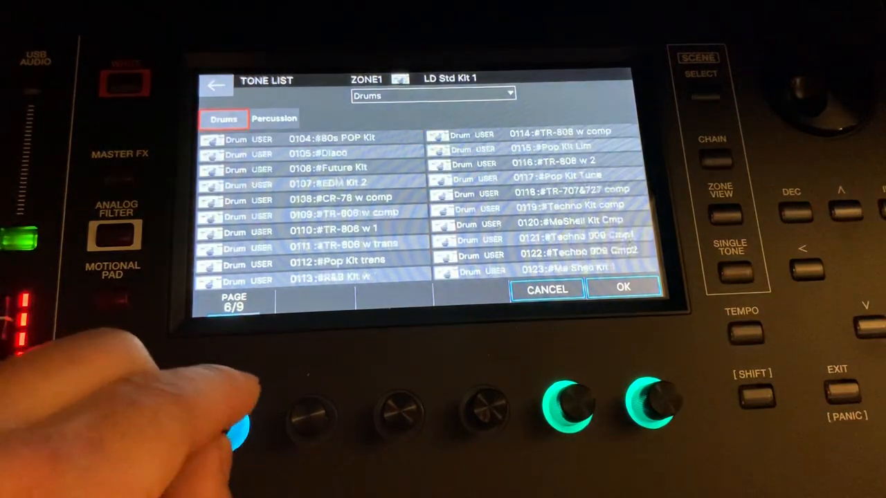
Load Gtr Phrase on zone 1 from the EXZ005/EXZ006 world drum entries.
{"action": "left_click", "coordinate": [326, 228]}
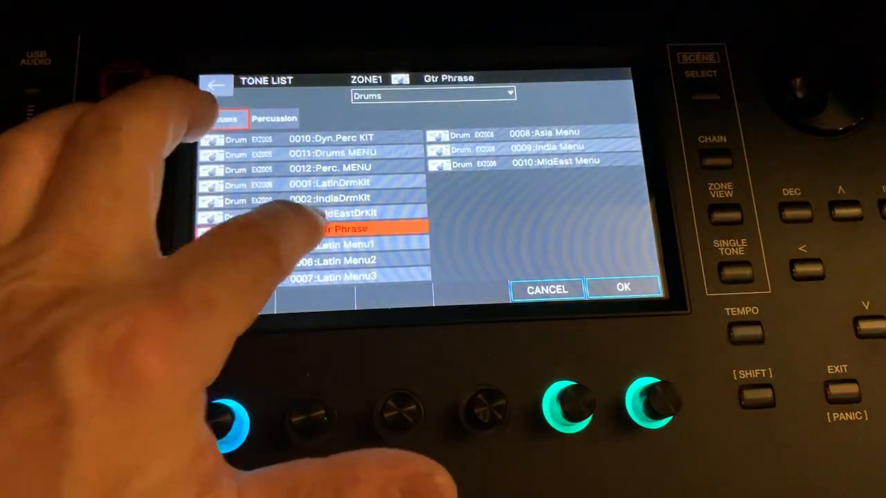